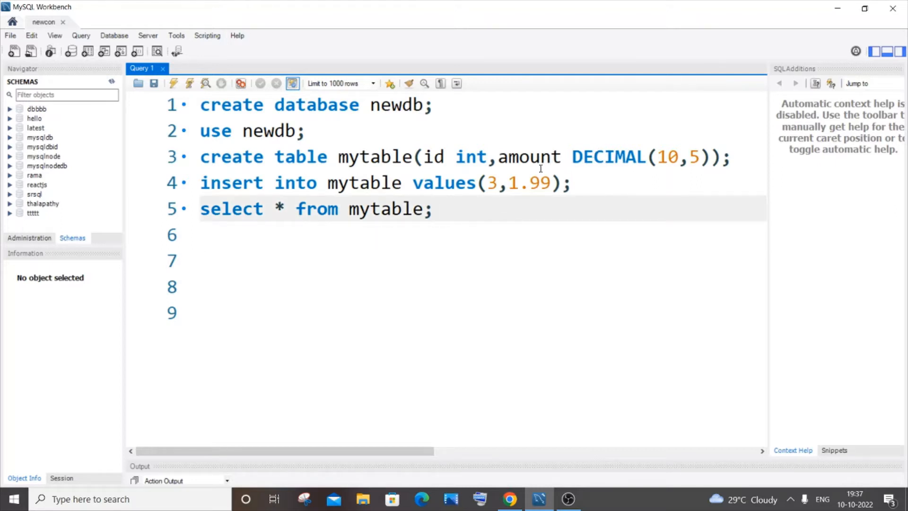
{"action": "mouse_move", "coordinate": [492, 208]}
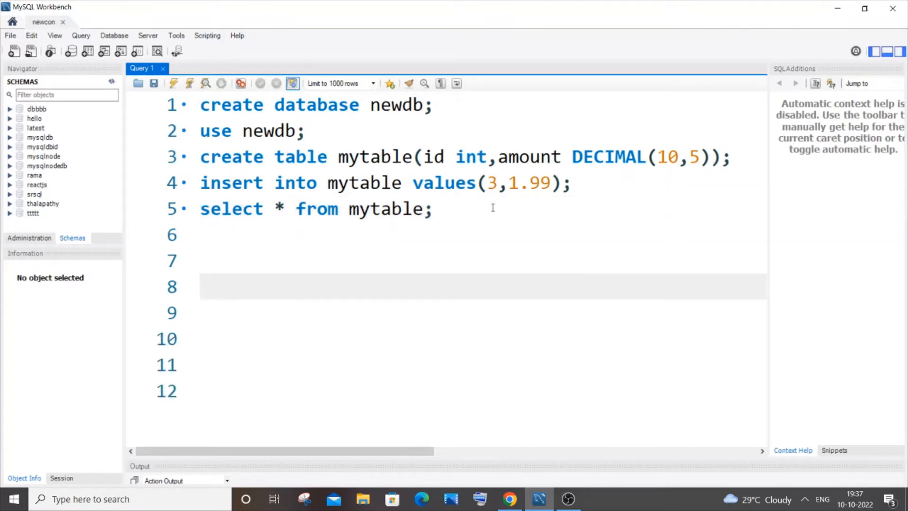
Step: Write select round(2.56); on line 8 with a // comment noting the expected result 3
{"action": "type", "text": "sele"}
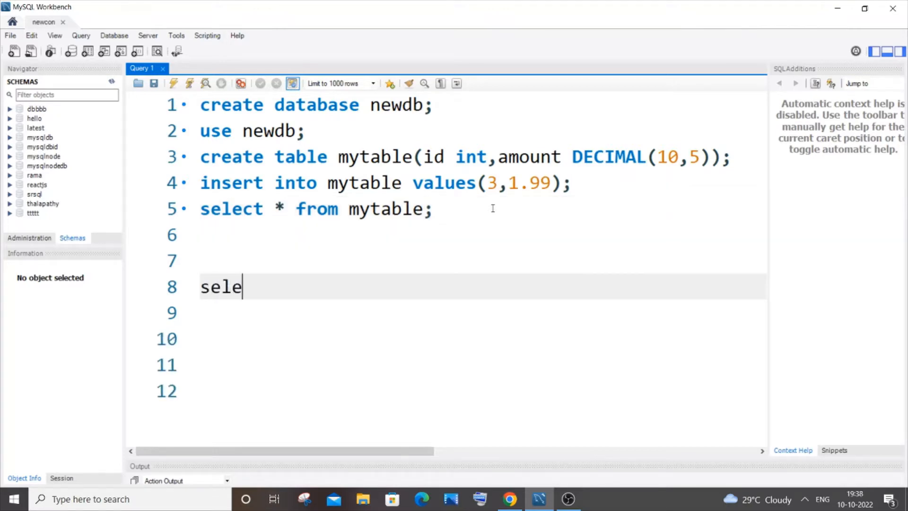
{"action": "type", "text": "ct round("}
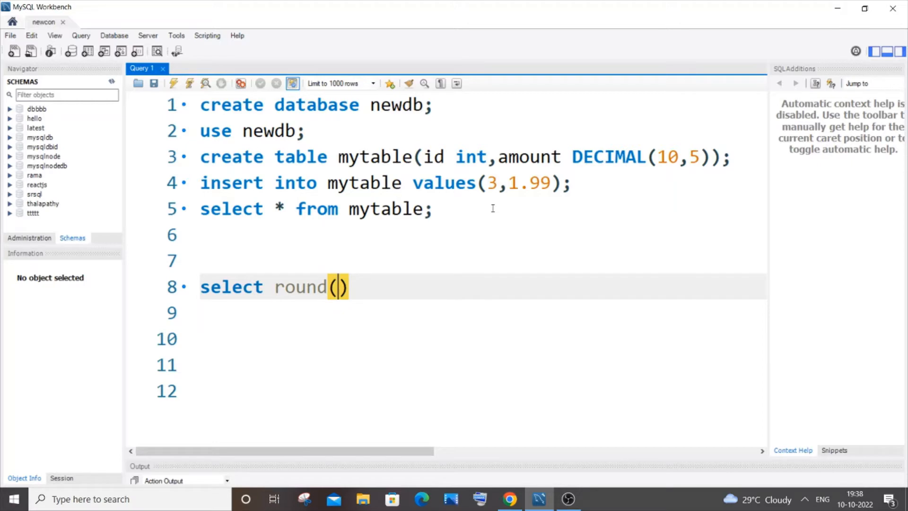
{"action": "type", "text": "2."}
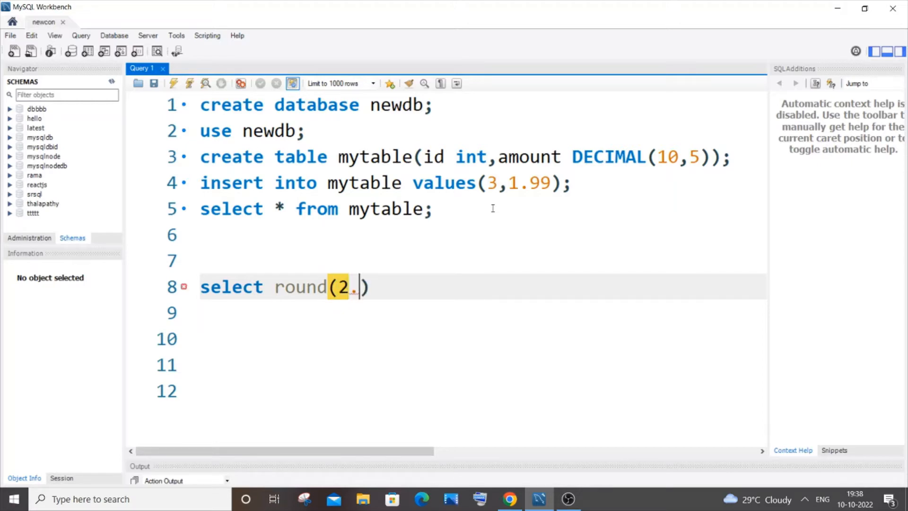
{"action": "type", "text": "56"}
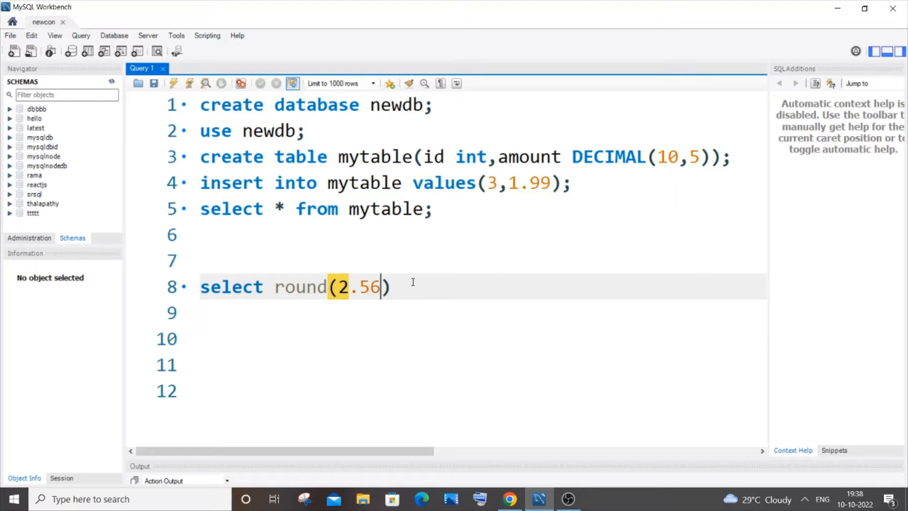
{"action": "type", "text": ";"}
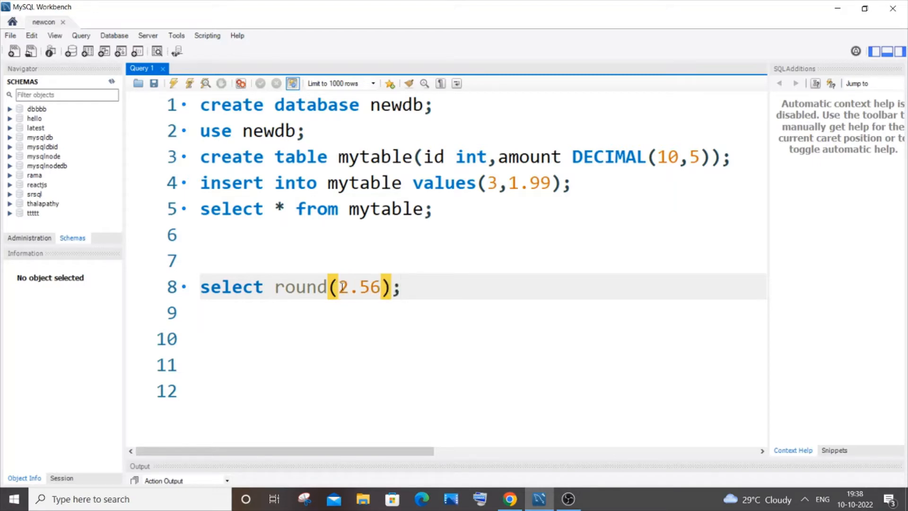
{"action": "type", "text": "//"}
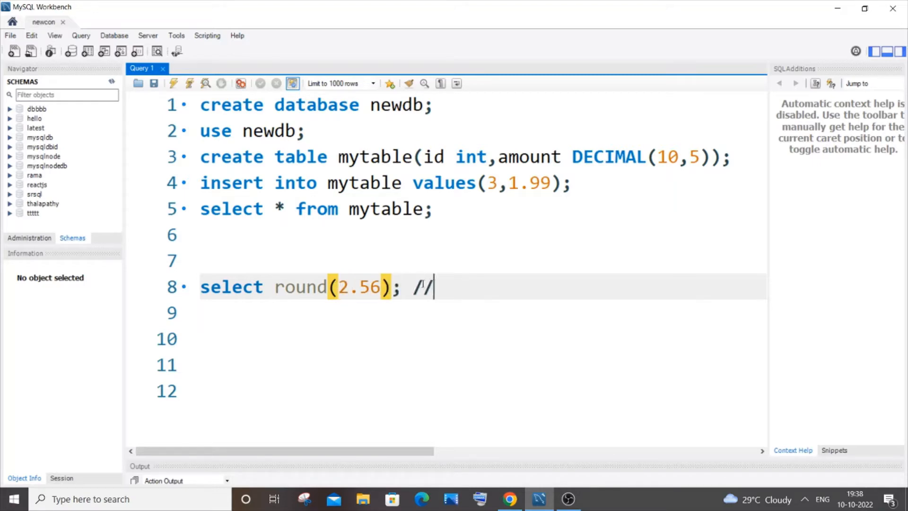
{"action": "type", "text": "3"}
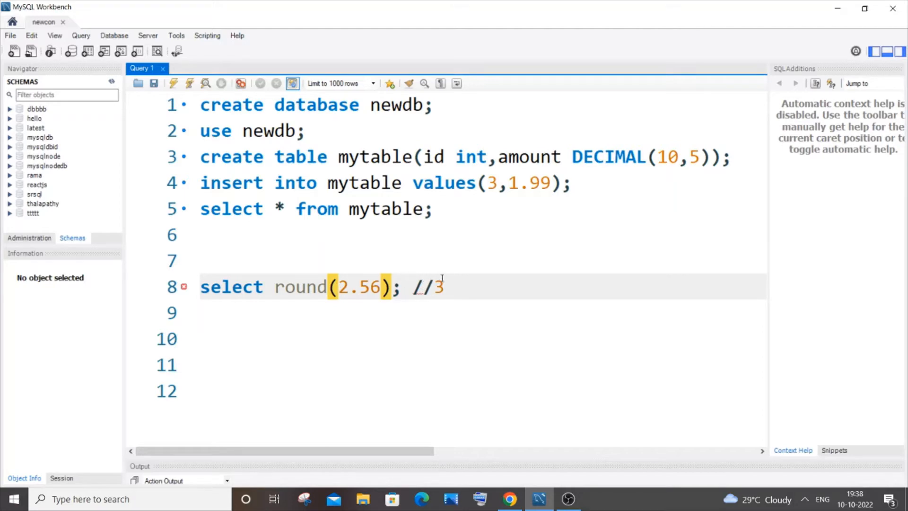
{"action": "mouse_move", "coordinate": [438, 279]}
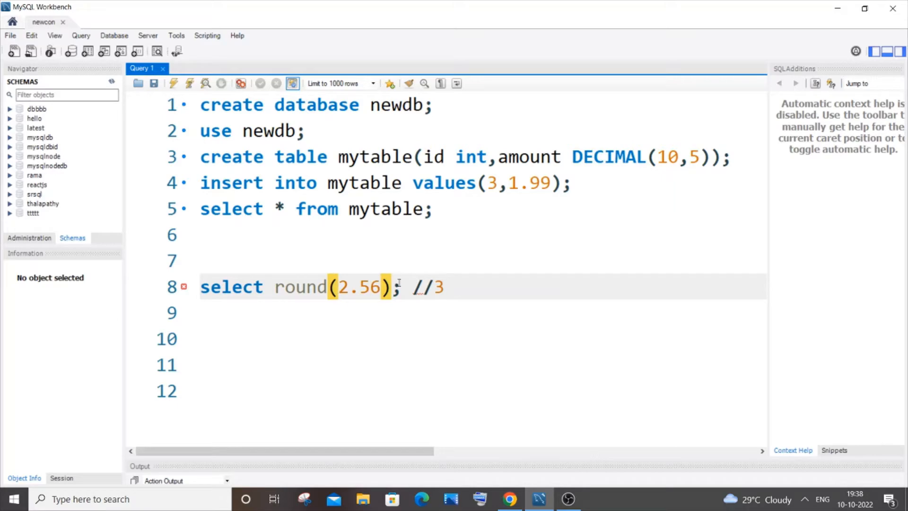
{"action": "left_click", "coordinate": [444, 287]}
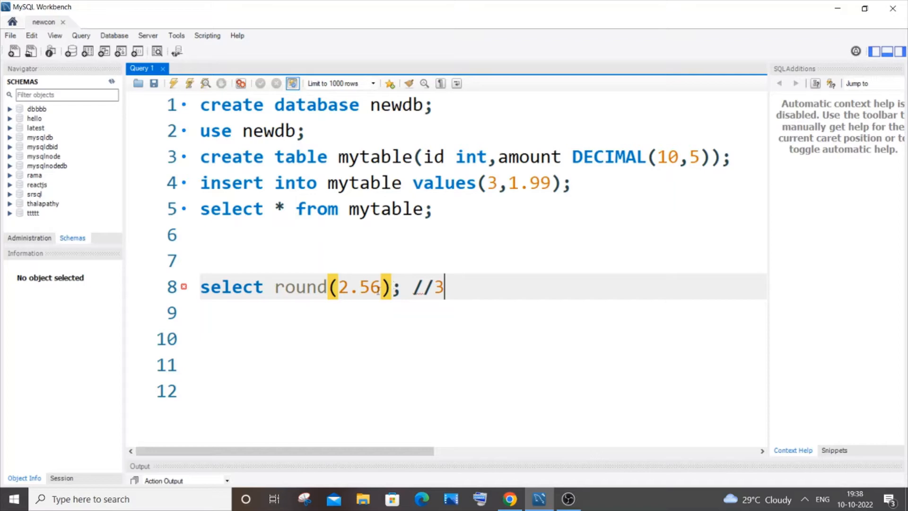
Step: Change the literal to 2.4999898 and remove the trailing // comment
{"action": "type", "text": "0"}
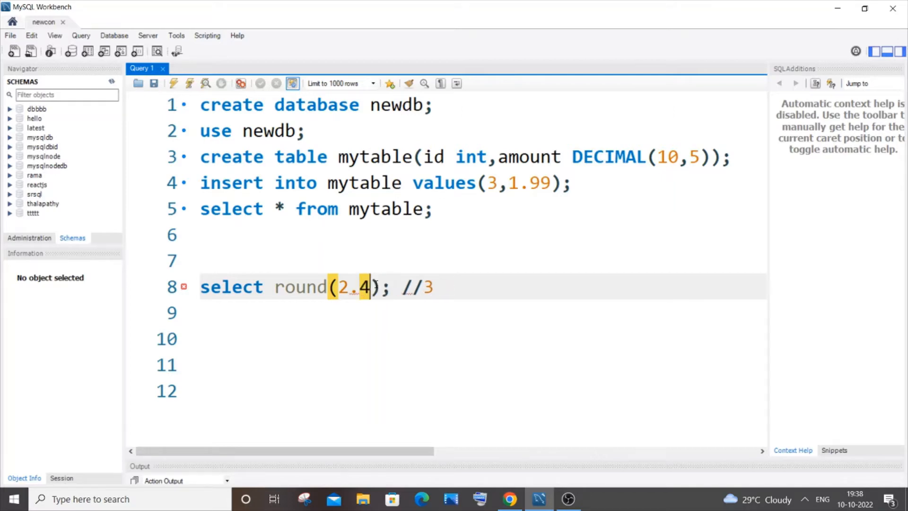
{"action": "type", "text": "9"}
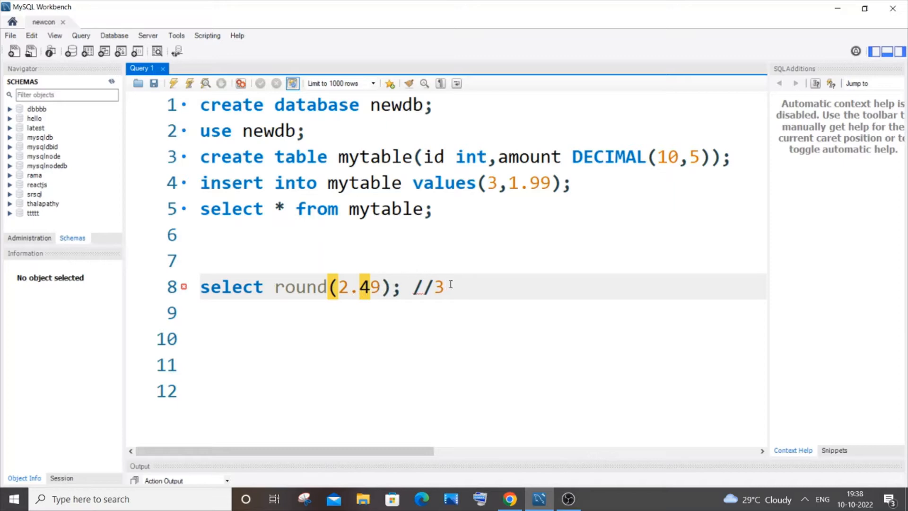
{"action": "key", "text": "Backspace"}
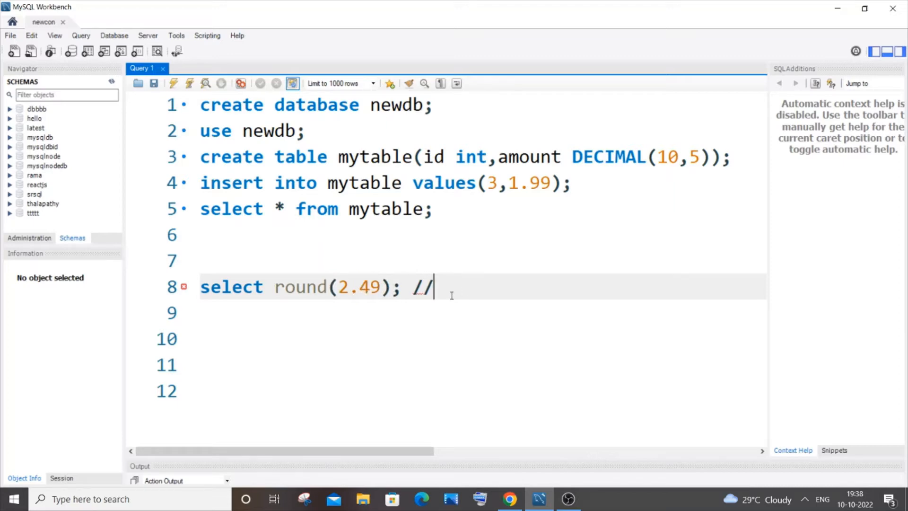
{"action": "type", "text": "2"}
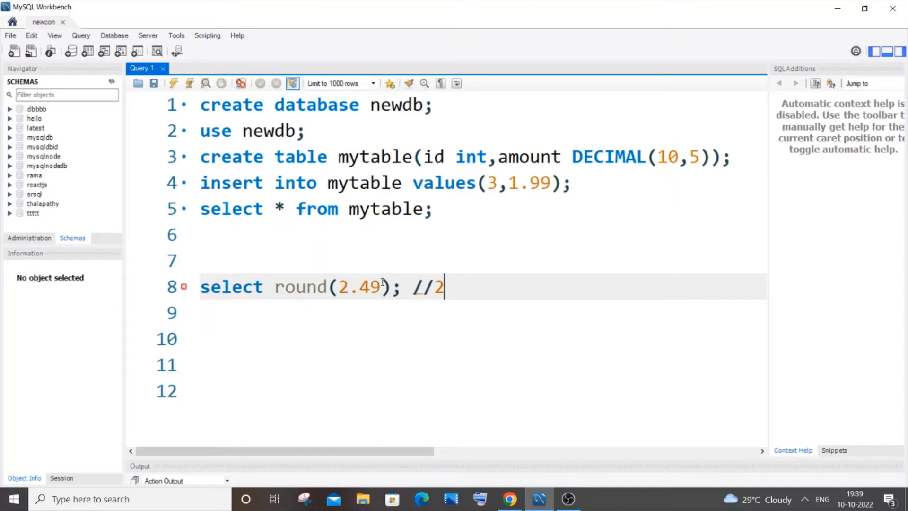
{"action": "type", "text": "9898"}
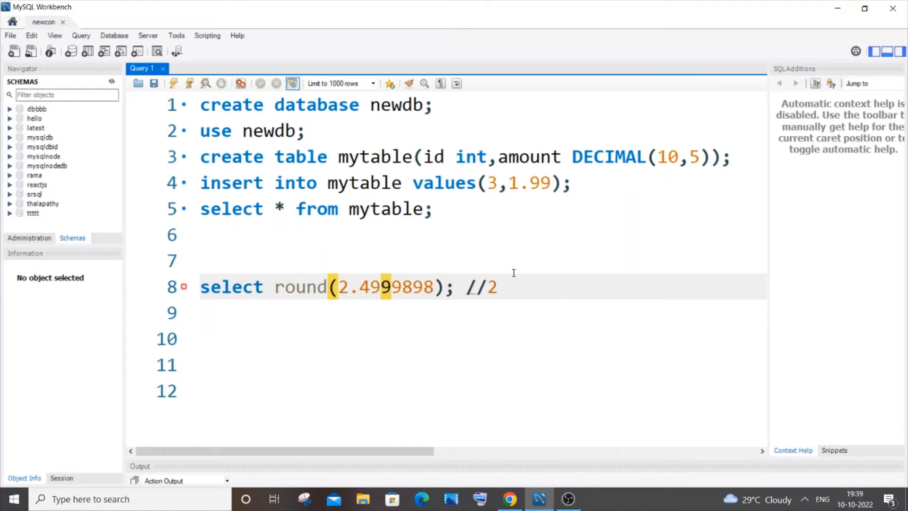
{"action": "key", "text": "Backspace"}
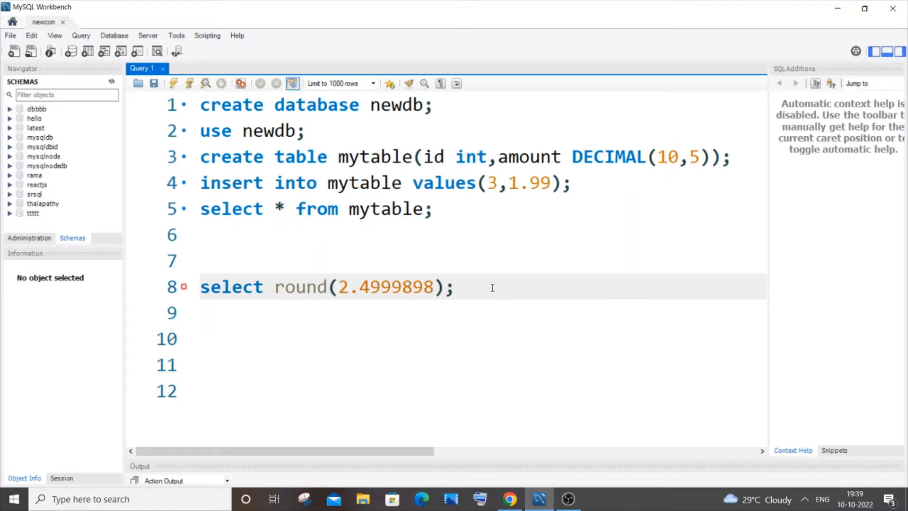
Step: Run round(2.4999898) returning 2, then round(2.65) returning 3 in the result grid
{"action": "left_click", "coordinate": [174, 84]}
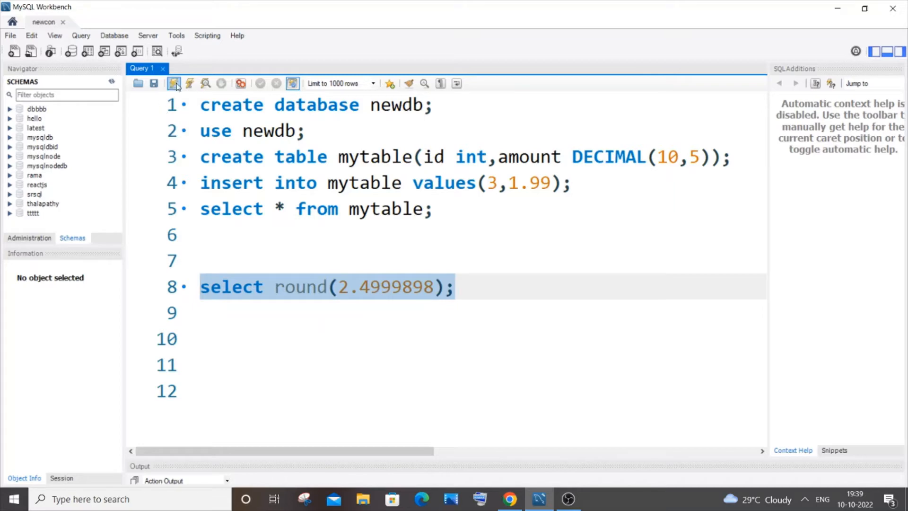
{"action": "left_click", "coordinate": [174, 83]}
{"action": "type", "text": "6"}
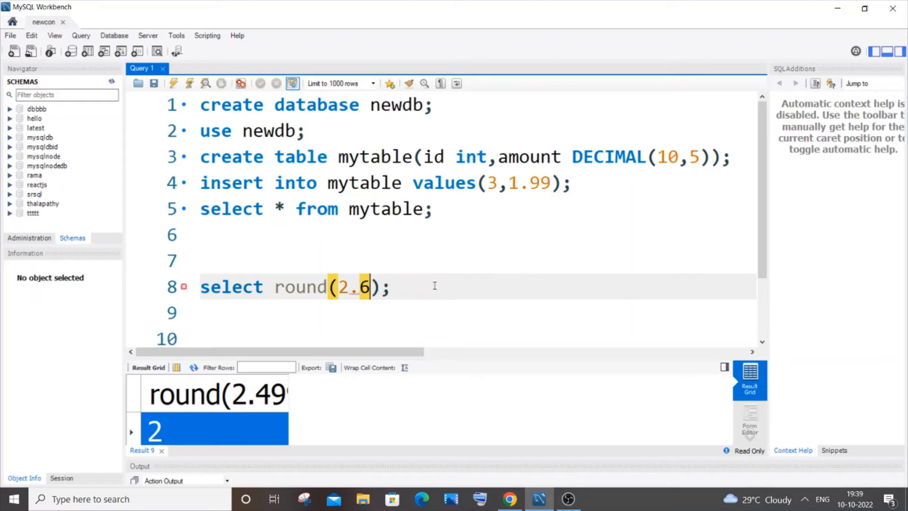
{"action": "type", "text": "5"}
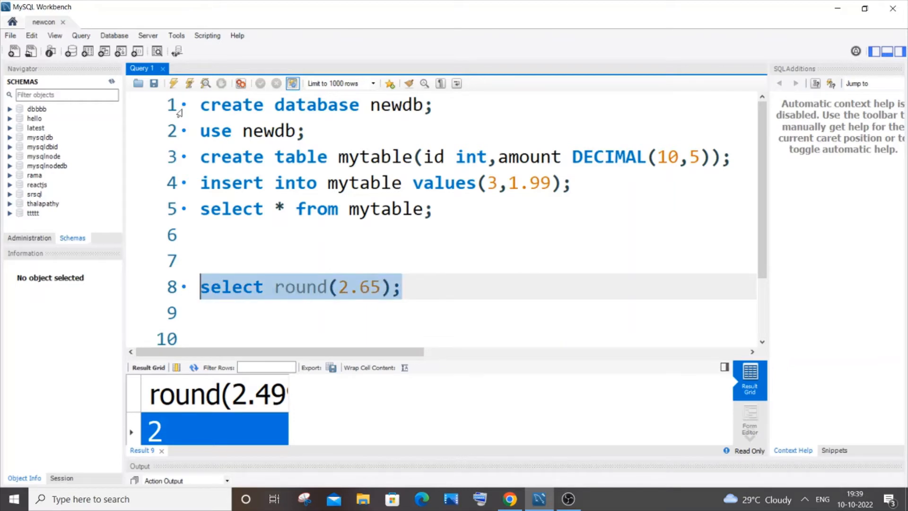
{"action": "left_click", "coordinate": [173, 84]}
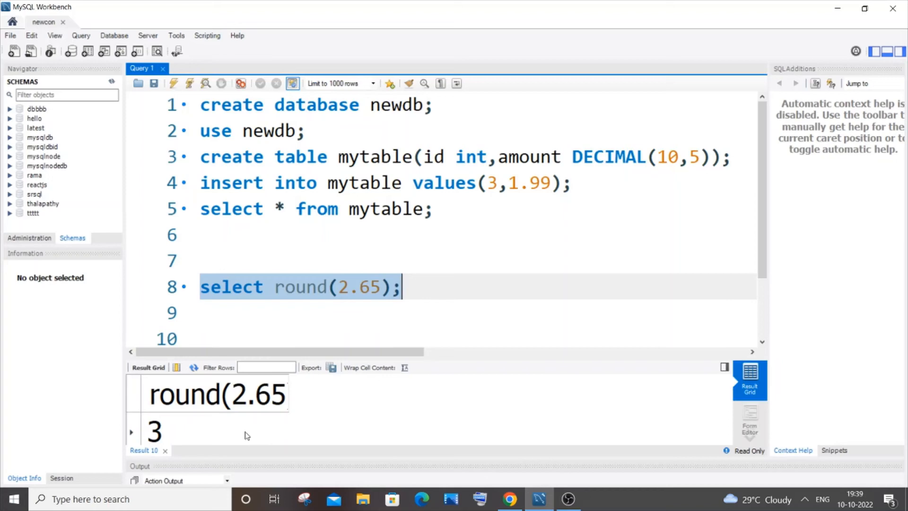
{"action": "left_click", "coordinate": [154, 430]}
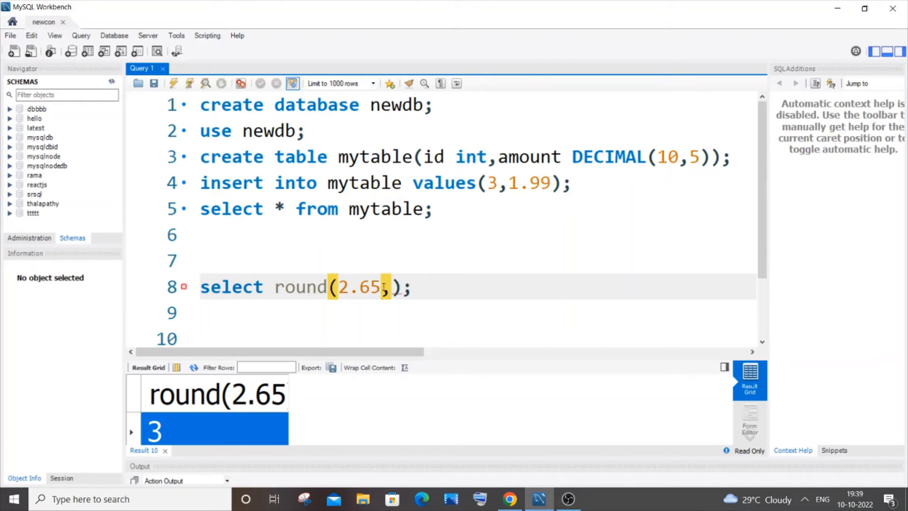
Step: Rewrite line 8 as select round(2.6565,2); and run it to get 2.66
{"action": "type", "text": ",2"}
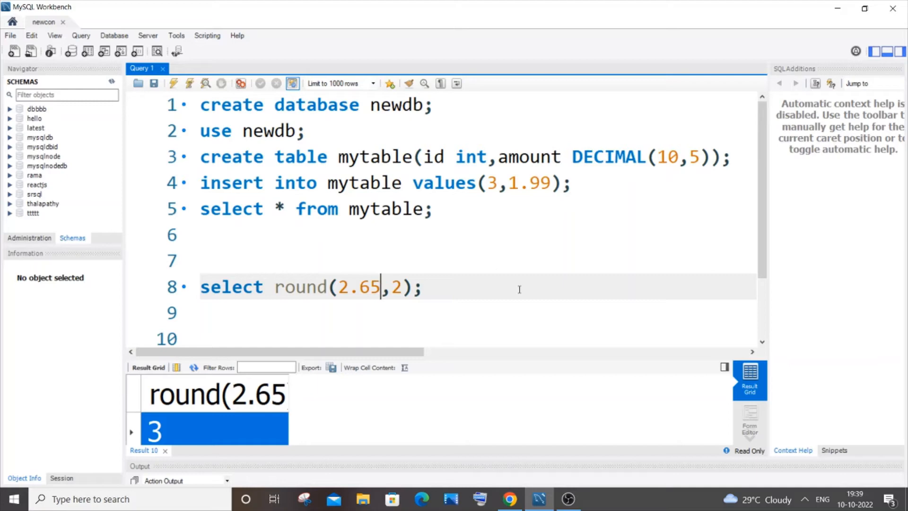
{"action": "type", "text": "65"}
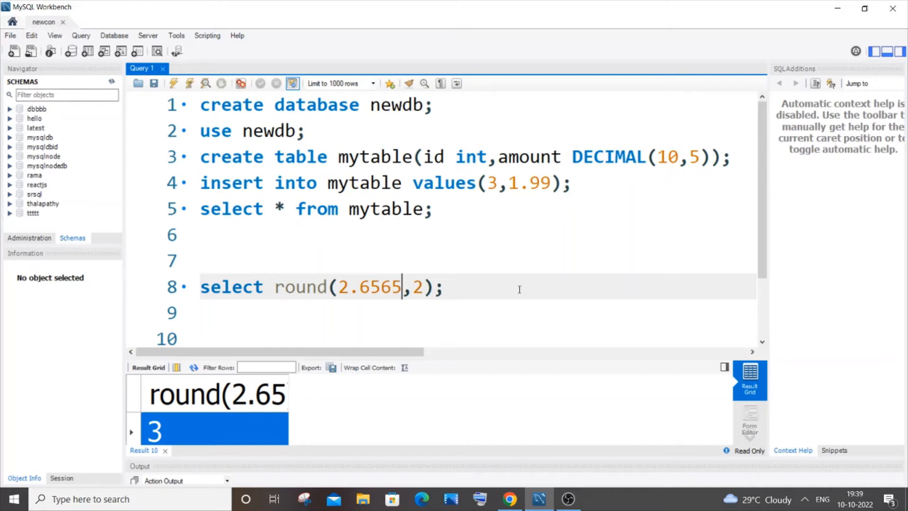
{"action": "left_click", "coordinate": [443, 286]}
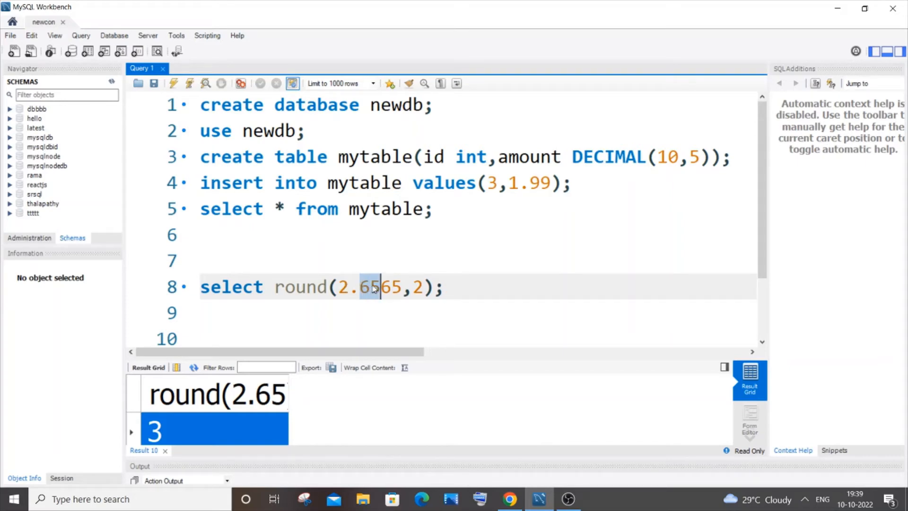
{"action": "mouse_move", "coordinate": [398, 276]}
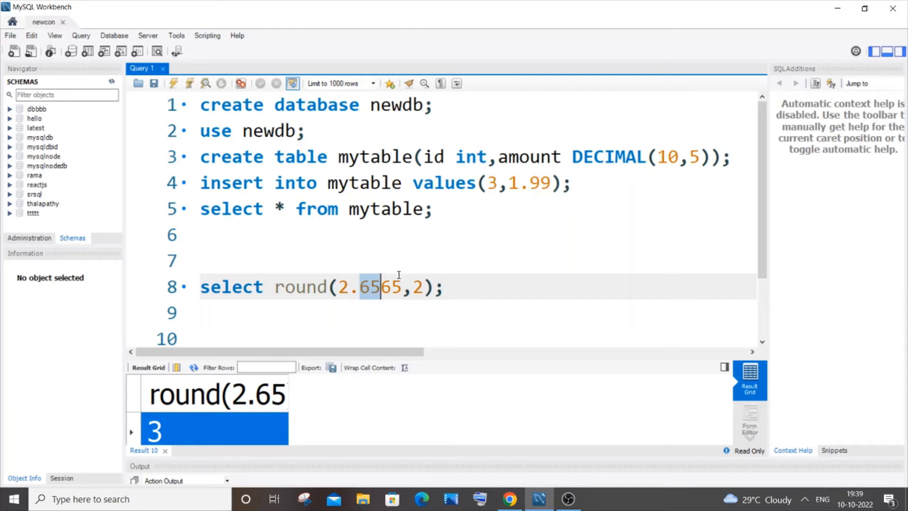
{"action": "mouse_move", "coordinate": [413, 283]}
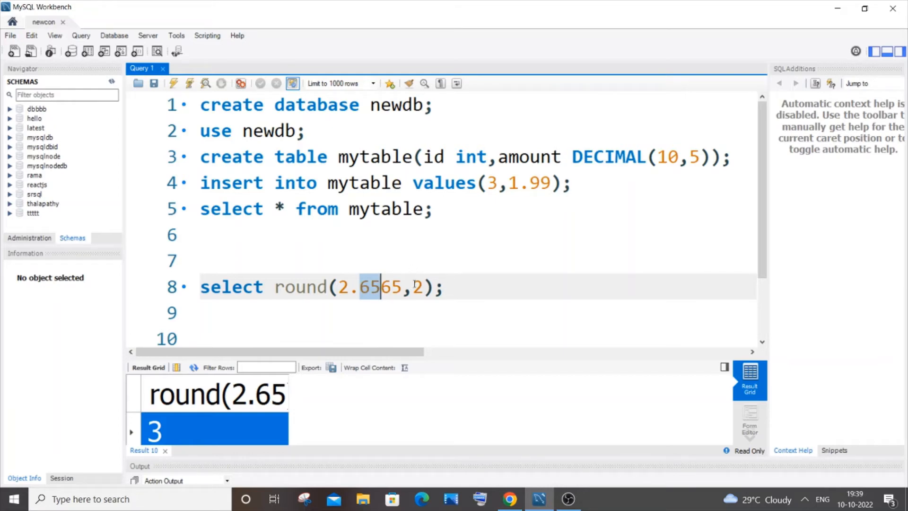
{"action": "type", "text": ","}
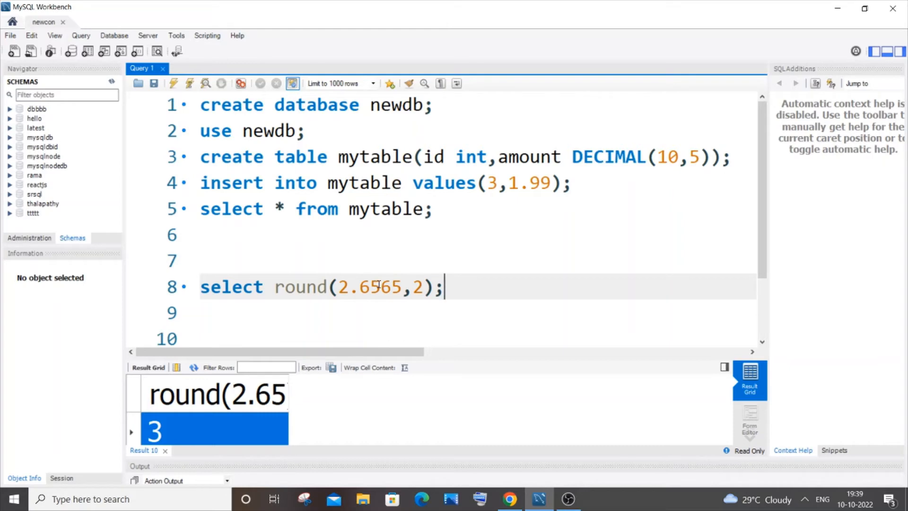
{"action": "double_click", "coordinate": [391, 286]}
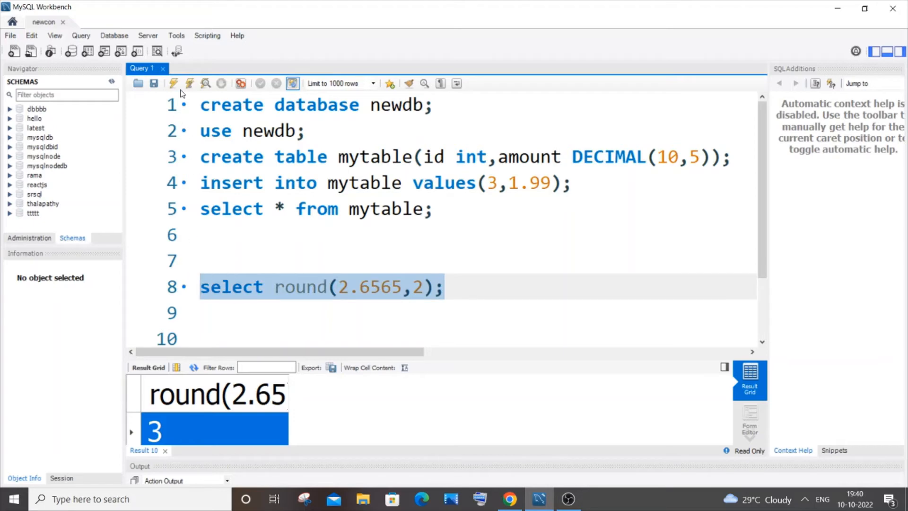
{"action": "left_click", "coordinate": [174, 83]}
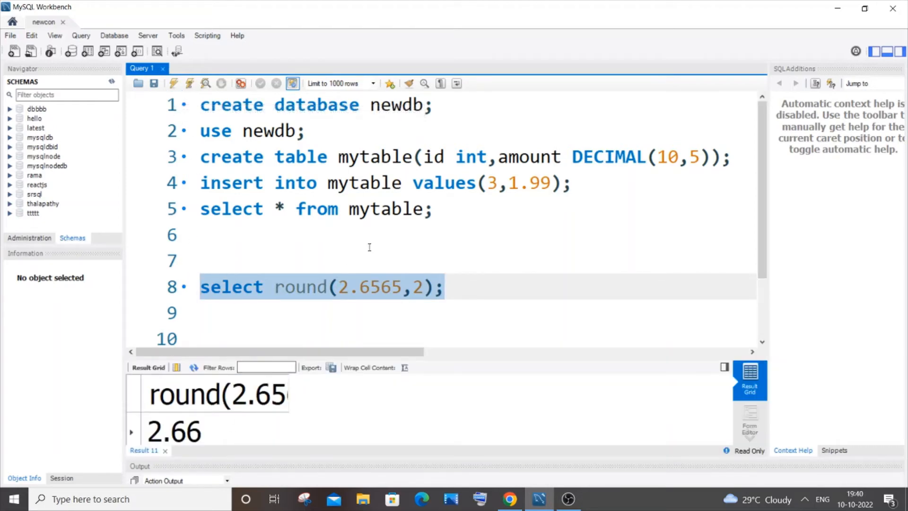
Step: Change the literal to 2.6545 and rerun round(2.6545,2), now returning 2.65
{"action": "left_click", "coordinate": [392, 287]}
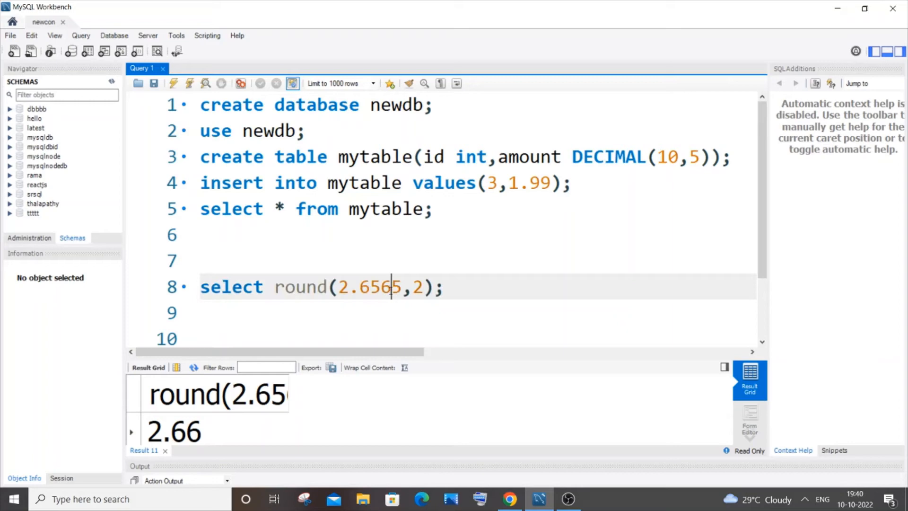
{"action": "type", "text": "4"}
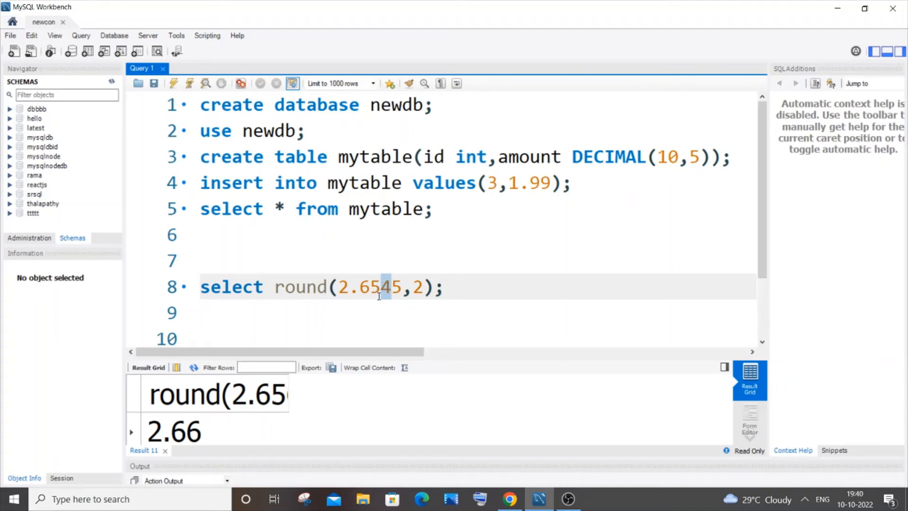
{"action": "left_click", "coordinate": [444, 287]}
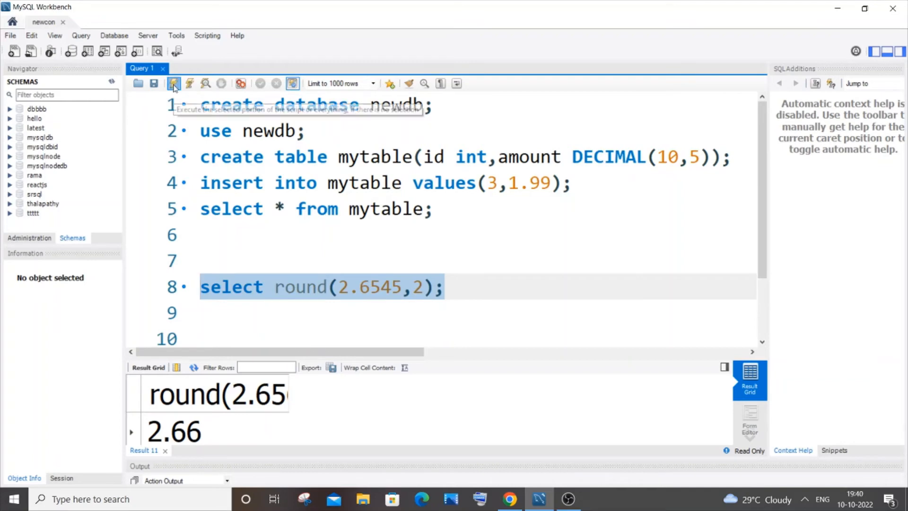
{"action": "left_click", "coordinate": [174, 83]}
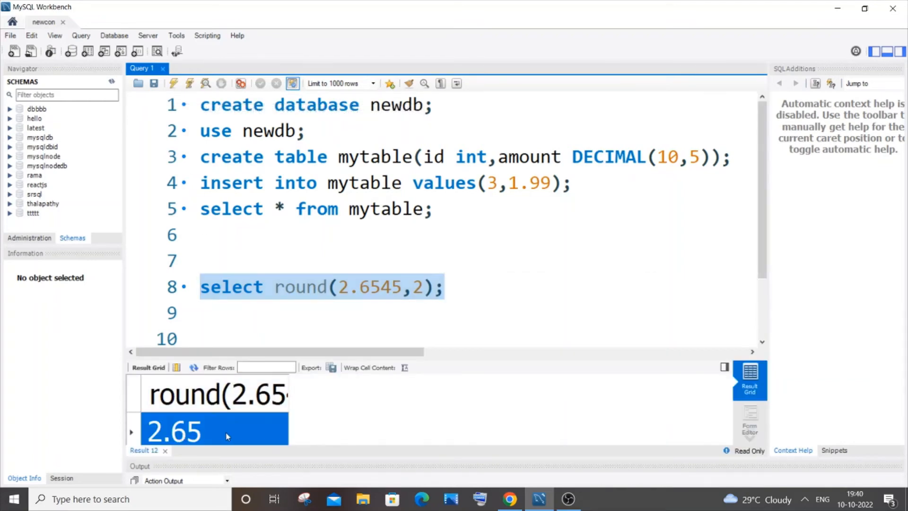
{"action": "left_click", "coordinate": [382, 286]}
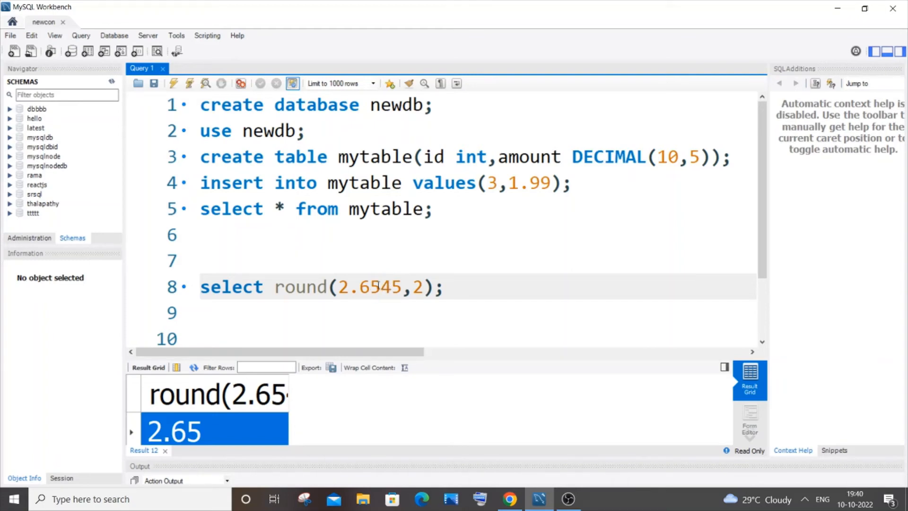
{"action": "mouse_move", "coordinate": [471, 292]}
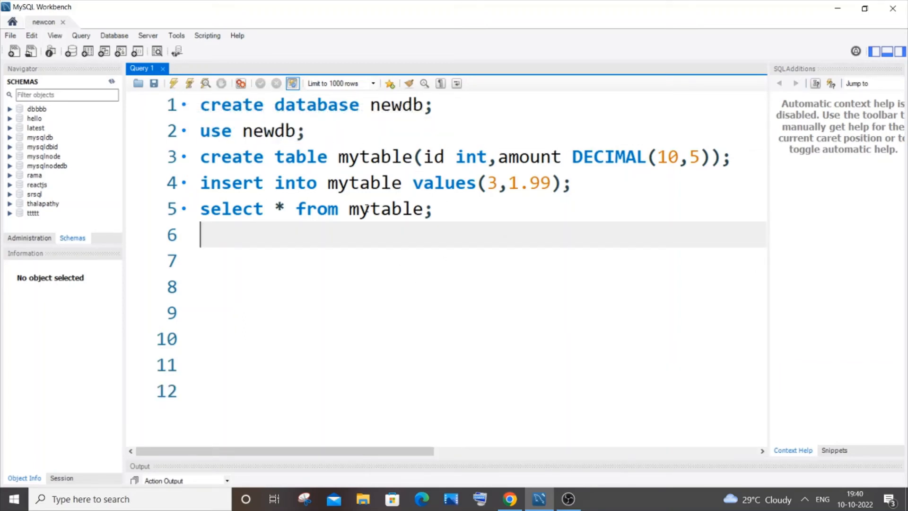
Step: Run select * from mytable and inspect the amounts 1.99000, 5.12300 and 10.56700
{"action": "left_click", "coordinate": [174, 83]}
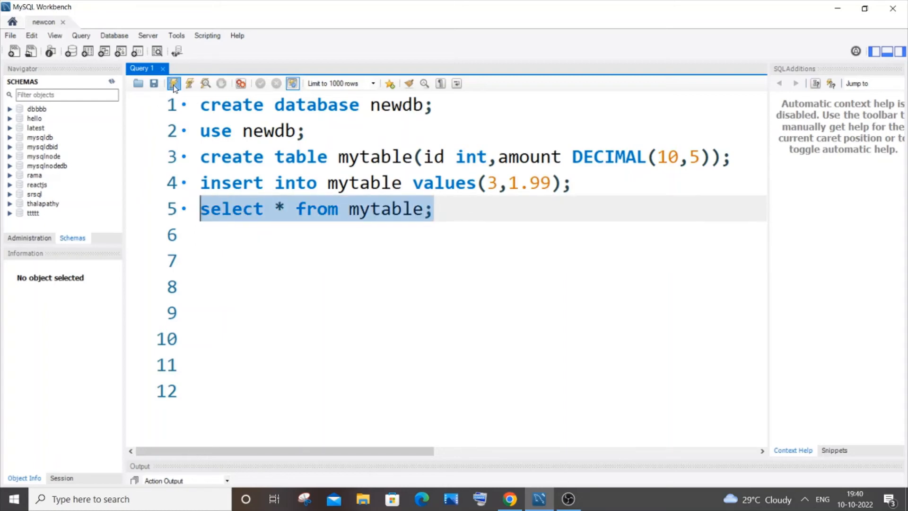
{"action": "left_click", "coordinate": [174, 84]}
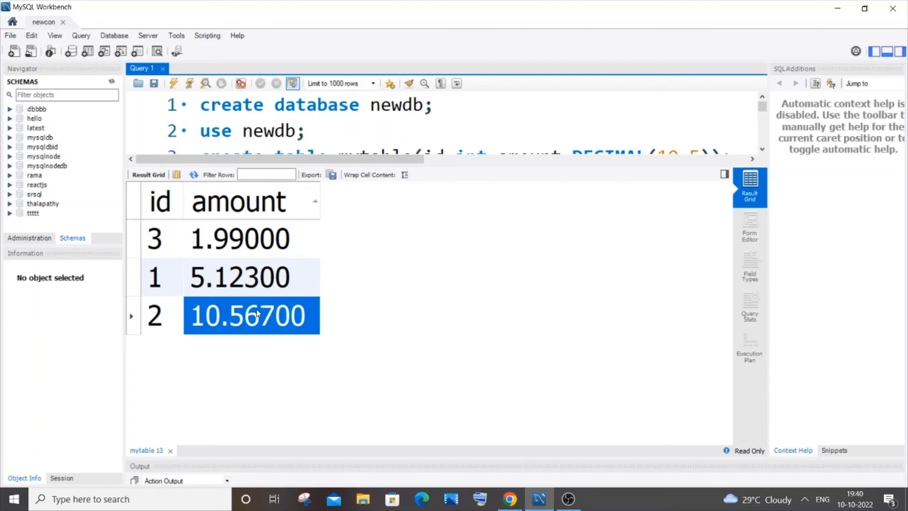
{"action": "mouse_move", "coordinate": [220, 239]}
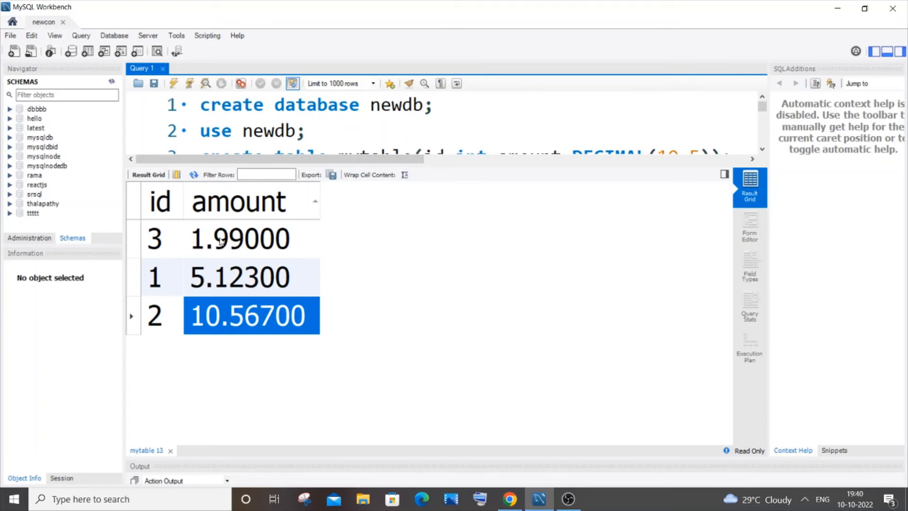
{"action": "mouse_move", "coordinate": [393, 243]}
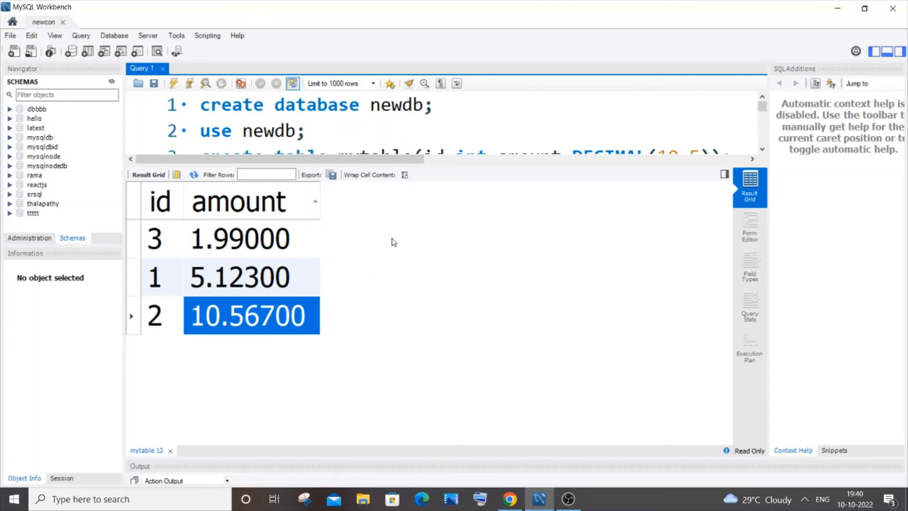
{"action": "left_click", "coordinate": [239, 201]}
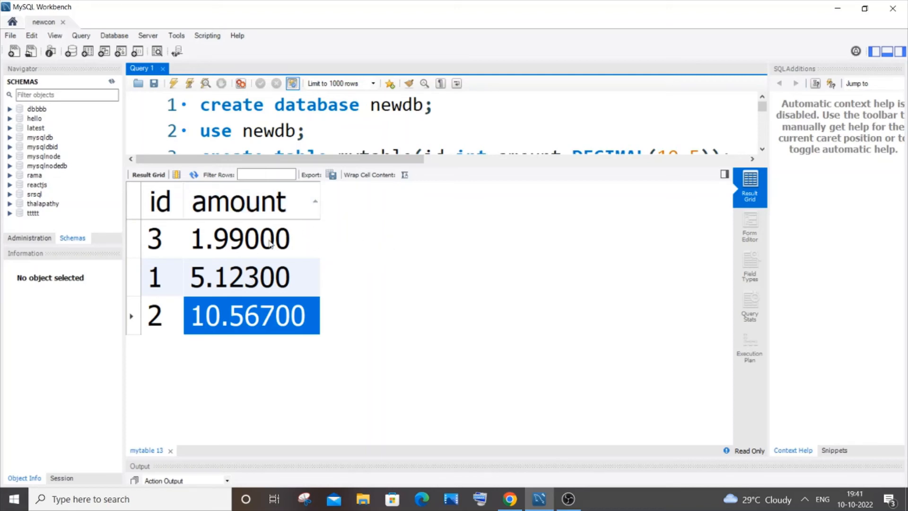
{"action": "left_click", "coordinate": [240, 238]}
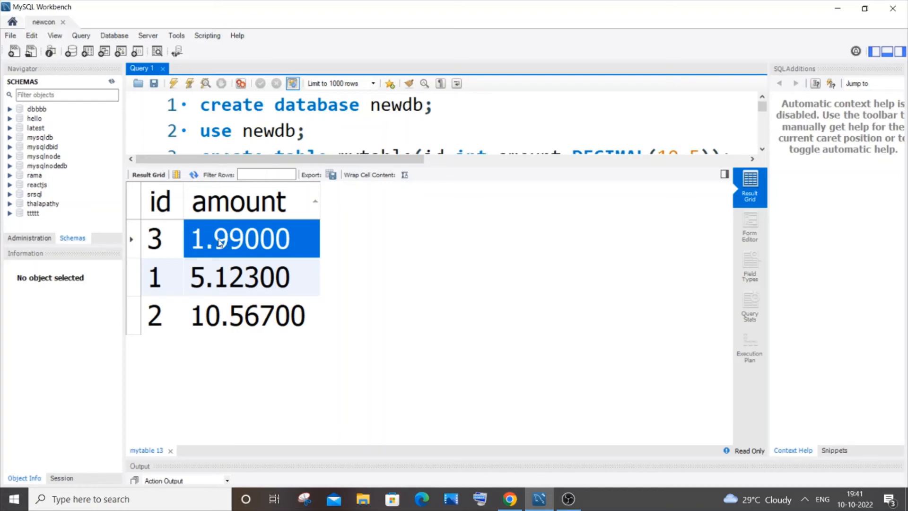
{"action": "mouse_move", "coordinate": [228, 289]}
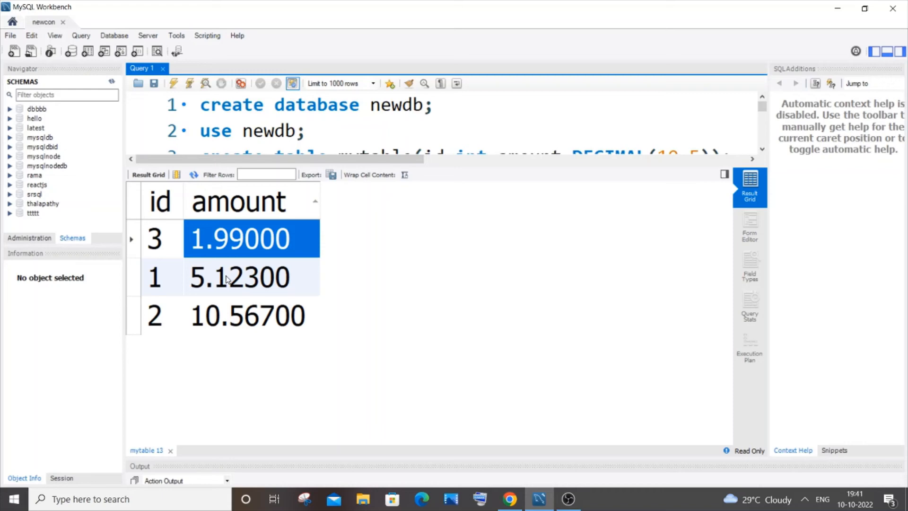
{"action": "left_click", "coordinate": [240, 278]}
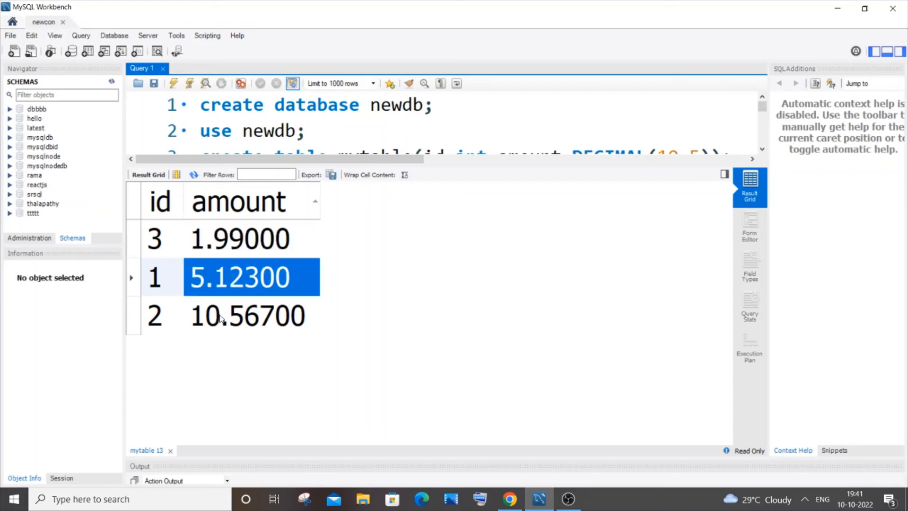
{"action": "left_click", "coordinate": [248, 316]}
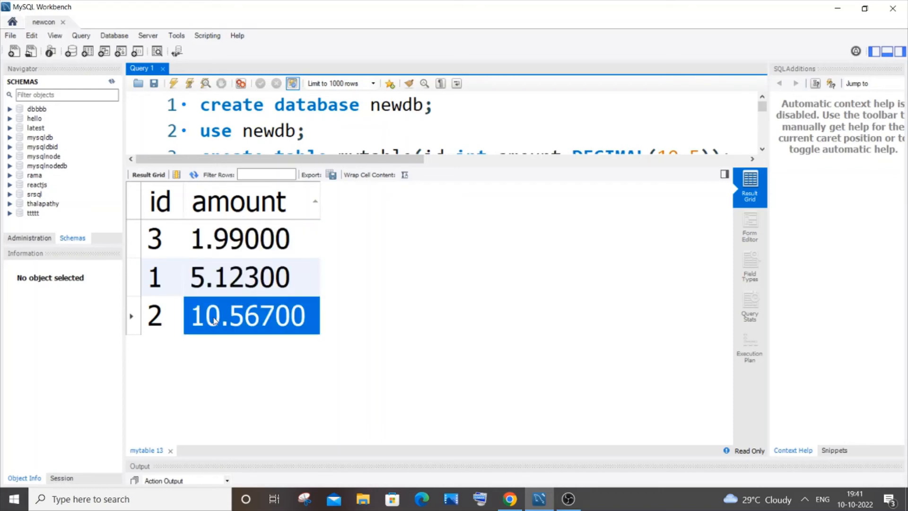
{"action": "mouse_move", "coordinate": [358, 274]}
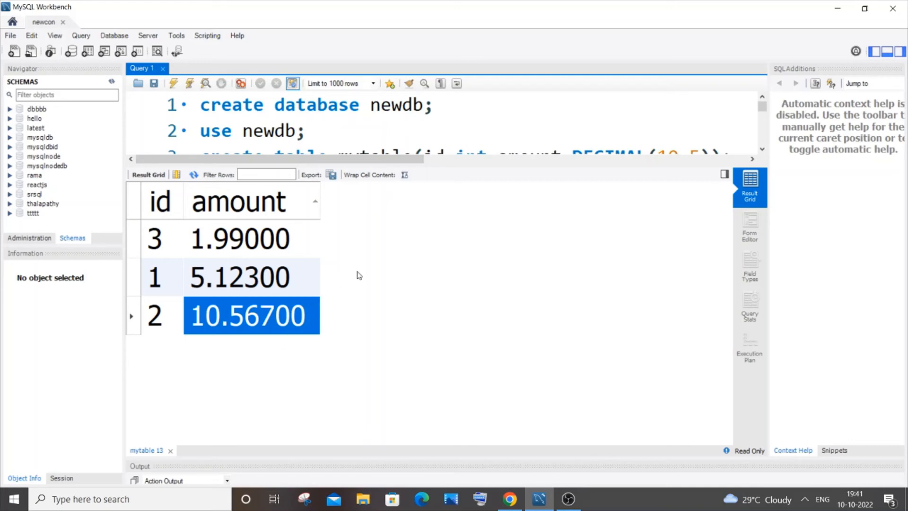
{"action": "mouse_move", "coordinate": [373, 227]}
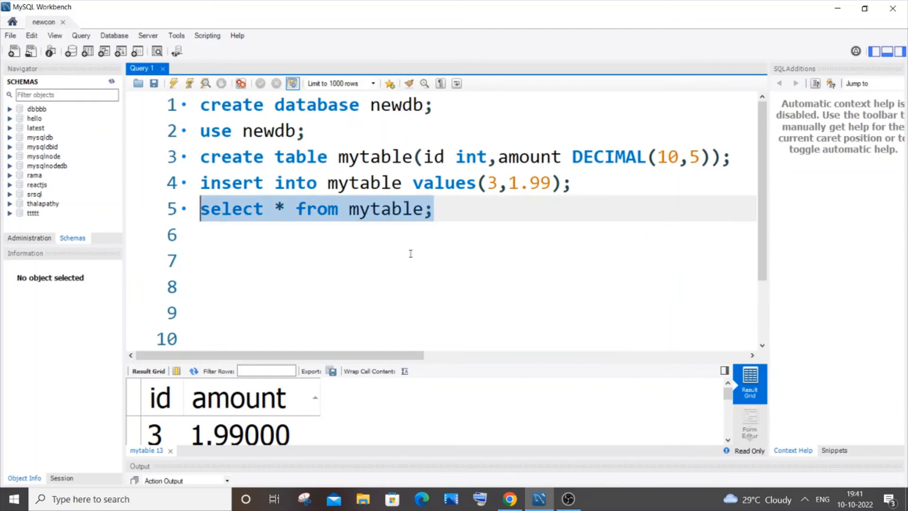
Step: Add select round(amount) from mytable; on line 6, returning whole numbers such as 11
{"action": "type", "text": "select * from mytable;"}
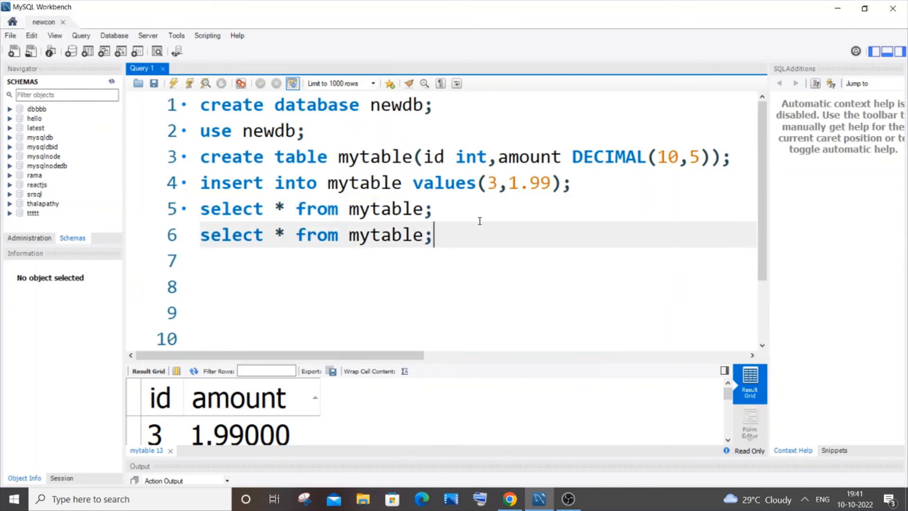
{"action": "left_click", "coordinate": [284, 235]}
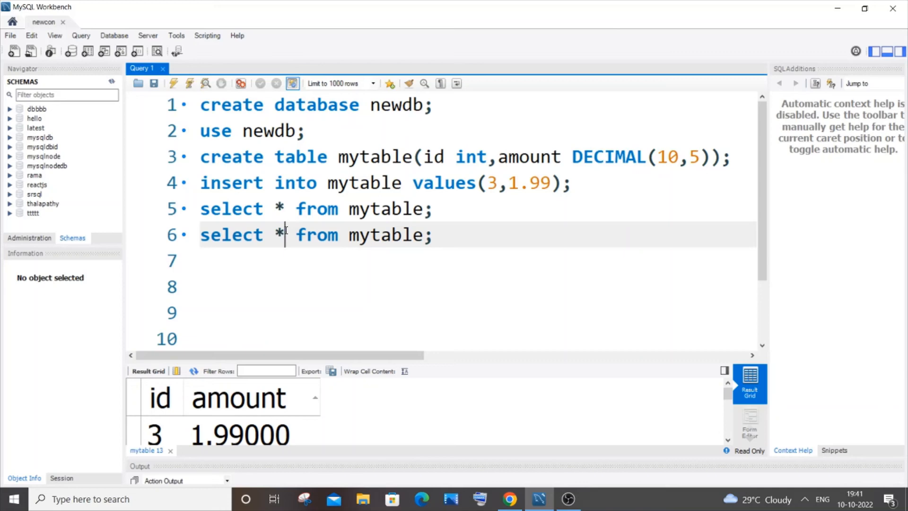
{"action": "type", "text": "round(amount("}
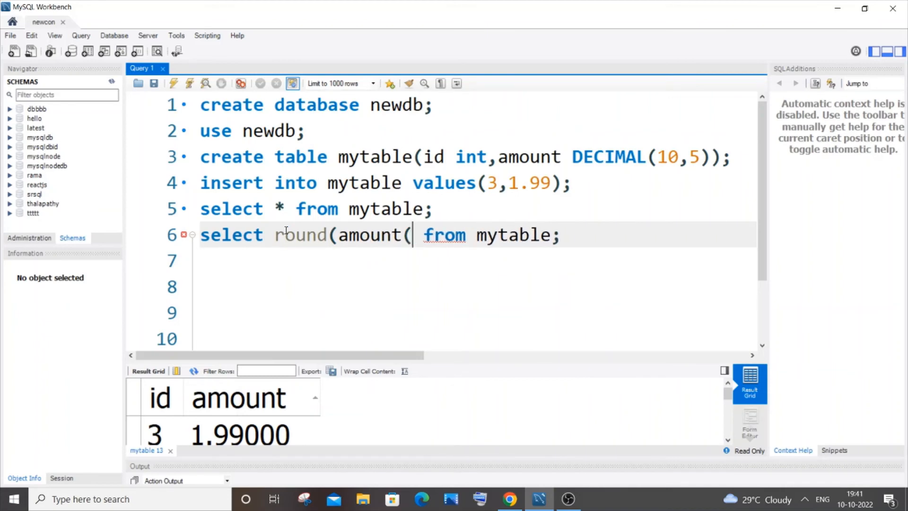
{"action": "type", "text": ")"}
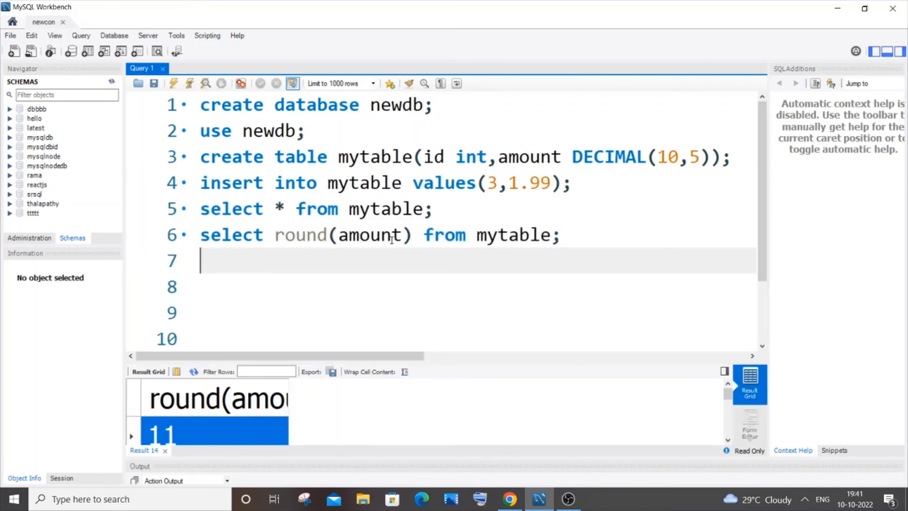
{"action": "left_click", "coordinate": [412, 235]}
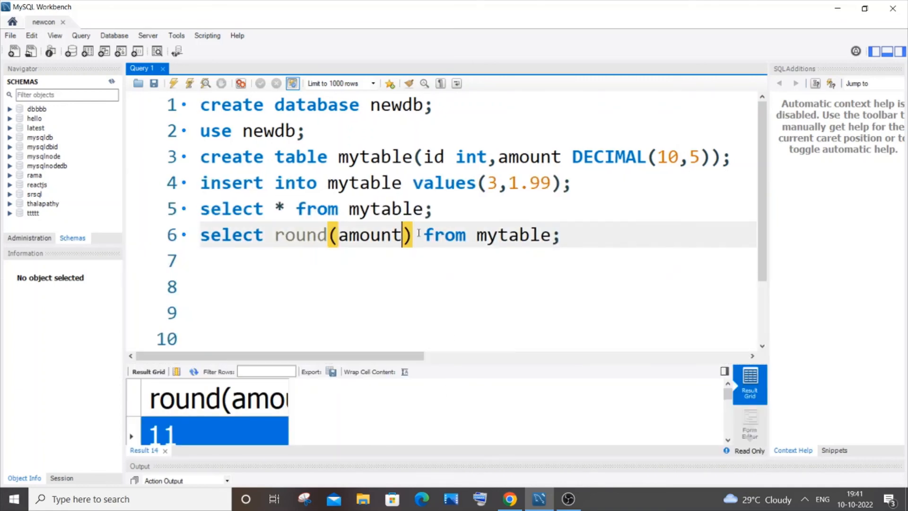
Step: Run round(amount,2) on mytable, listing 10.57, 5.12 and 1.99
{"action": "type", "text": ",2"}
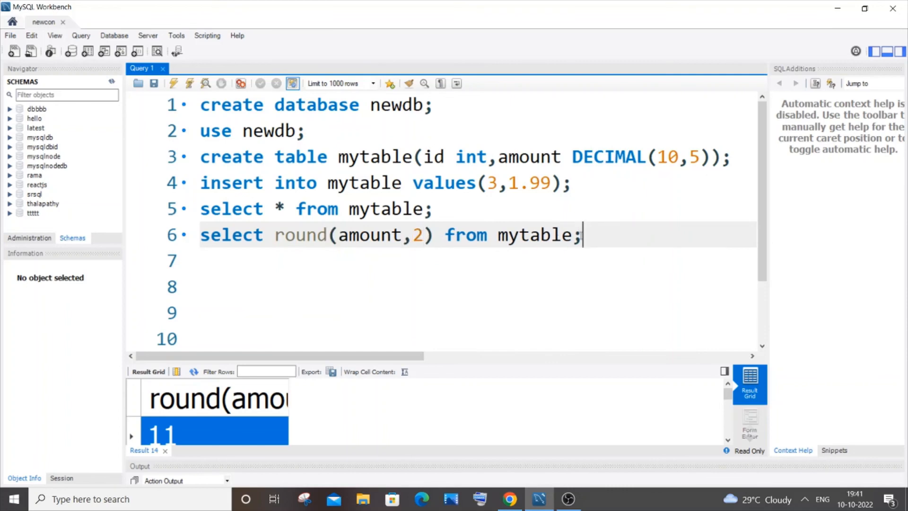
{"action": "left_click", "coordinate": [173, 83]}
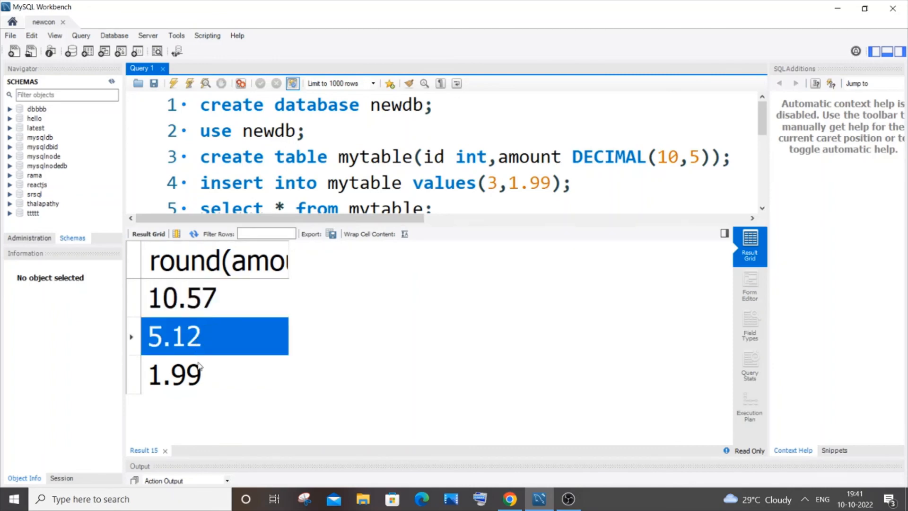
{"action": "left_click", "coordinate": [174, 374]}
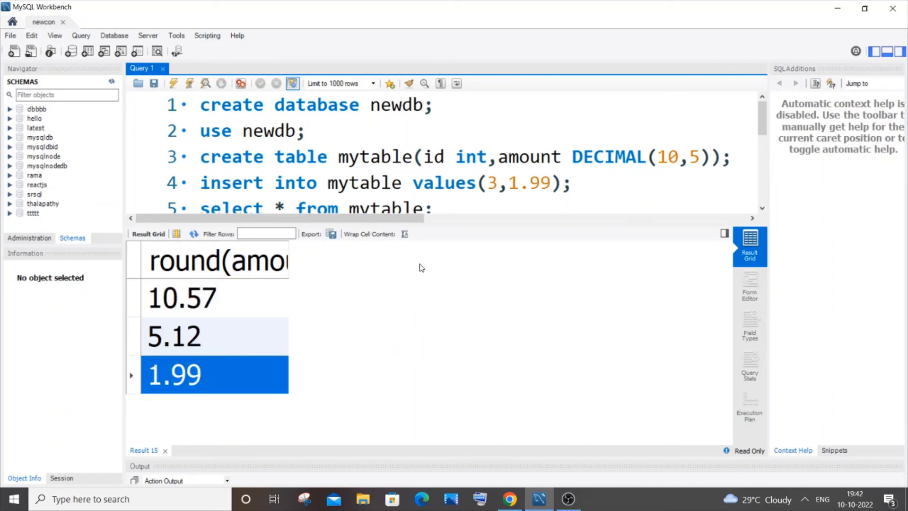
{"action": "mouse_move", "coordinate": [425, 226]}
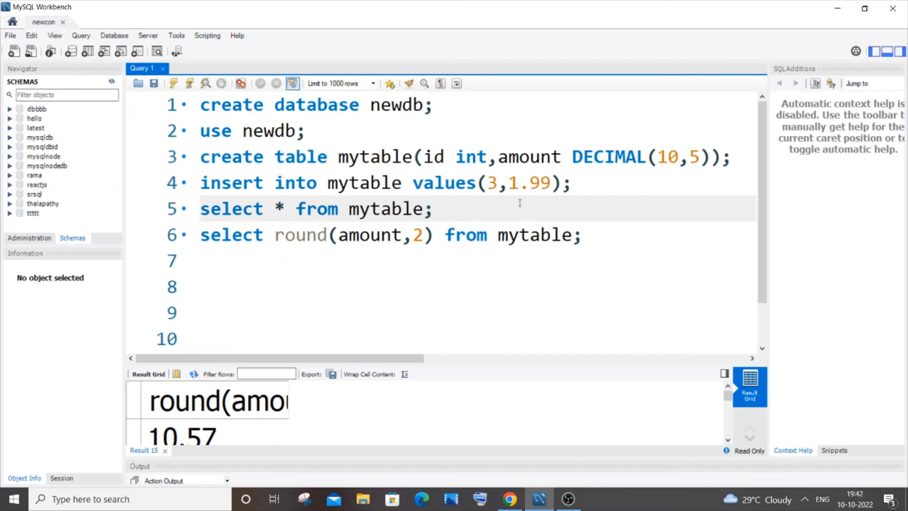
{"action": "mouse_move", "coordinate": [549, 457]}
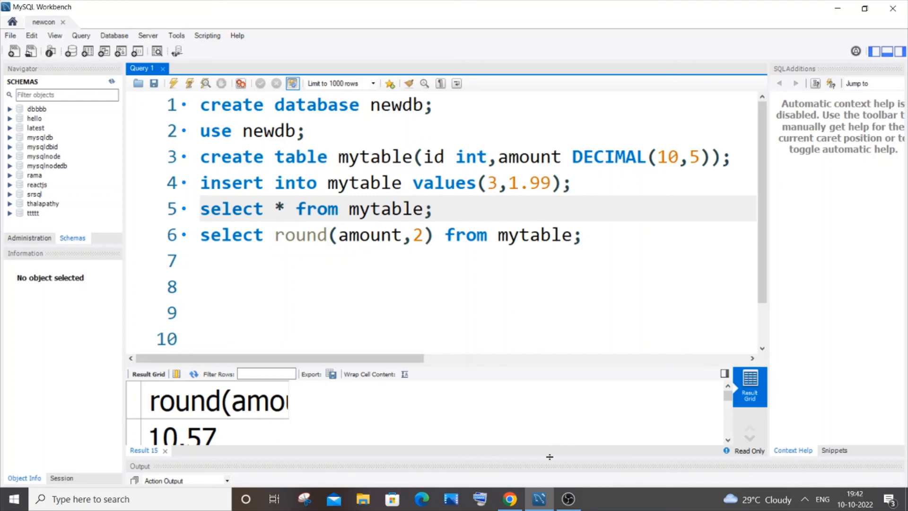